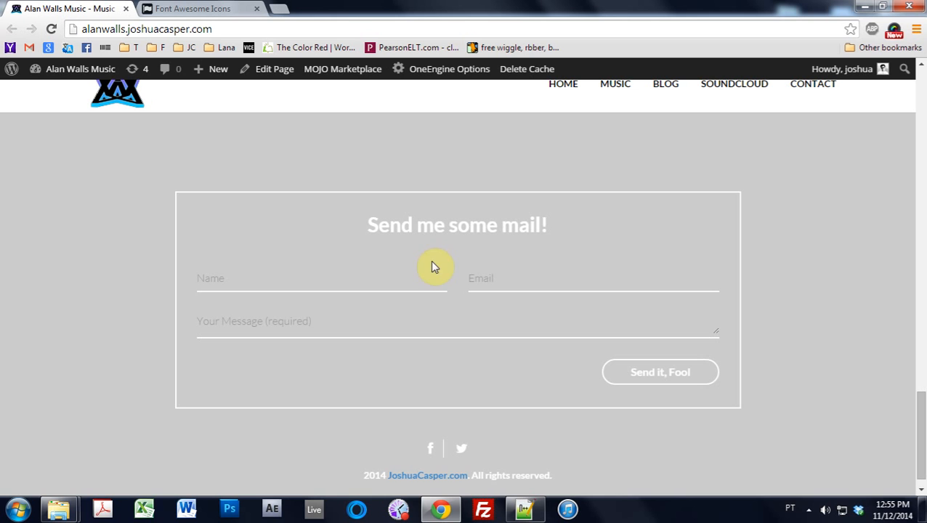
{"action": "mouse_move", "coordinate": [678, 303]}
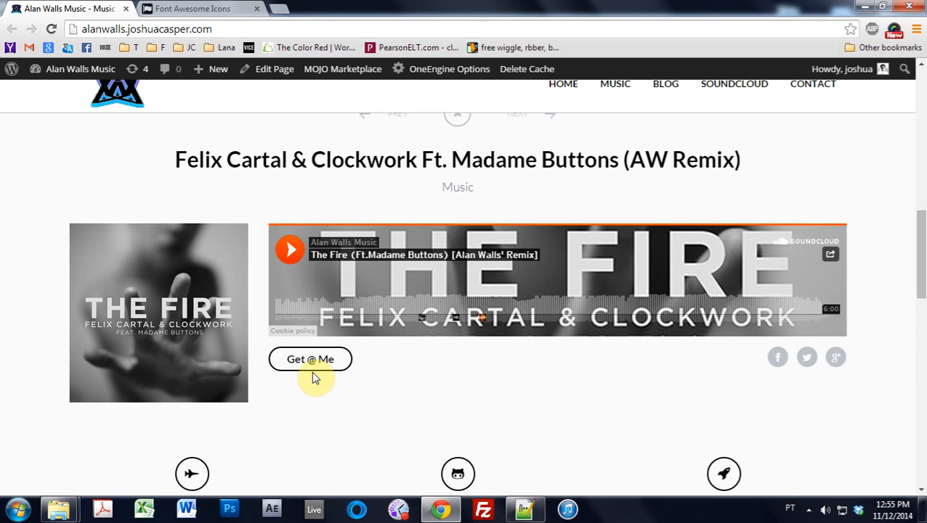
{"action": "mouse_move", "coordinate": [325, 345]}
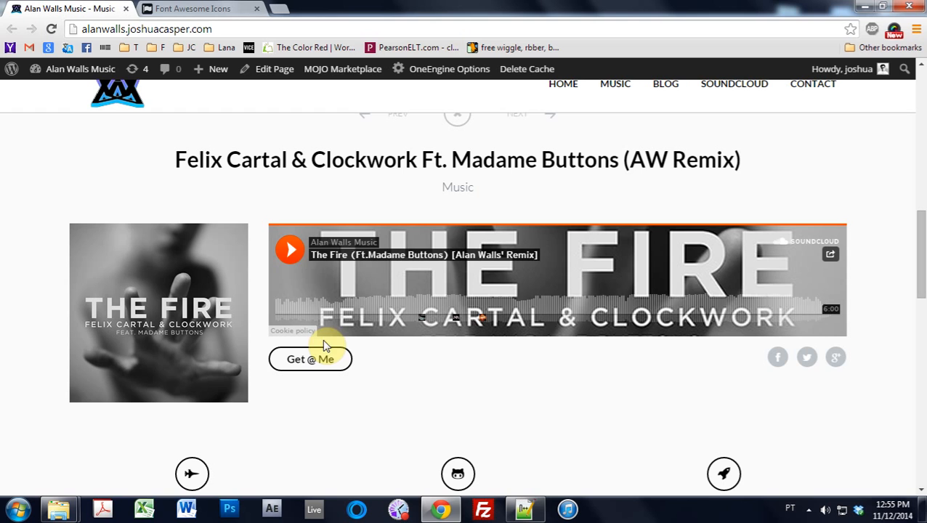
{"action": "mouse_move", "coordinate": [201, 106]}
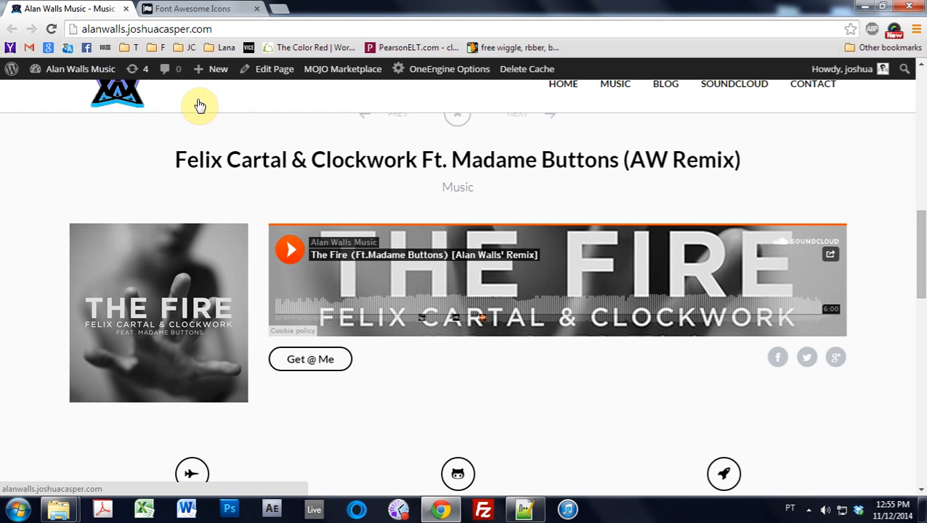
{"action": "mouse_move", "coordinate": [834, 16]}
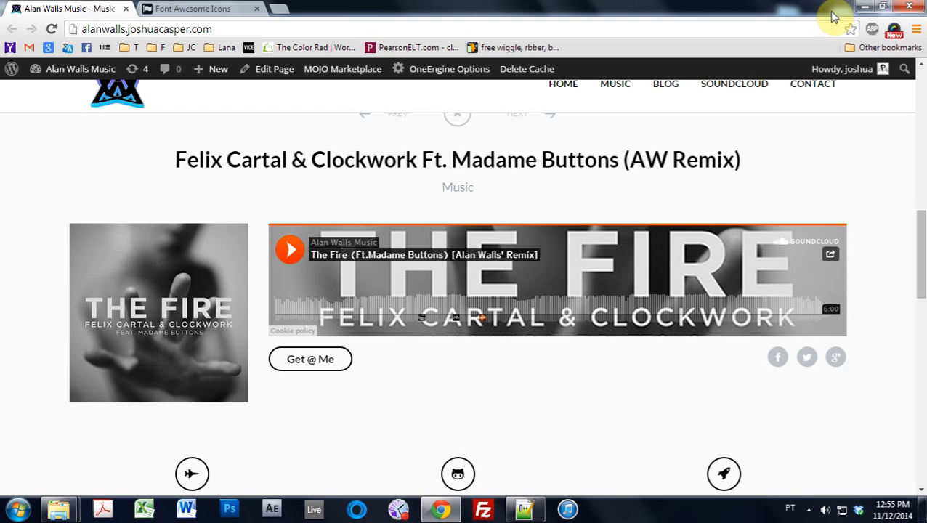
{"action": "mouse_move", "coordinate": [823, 24]}
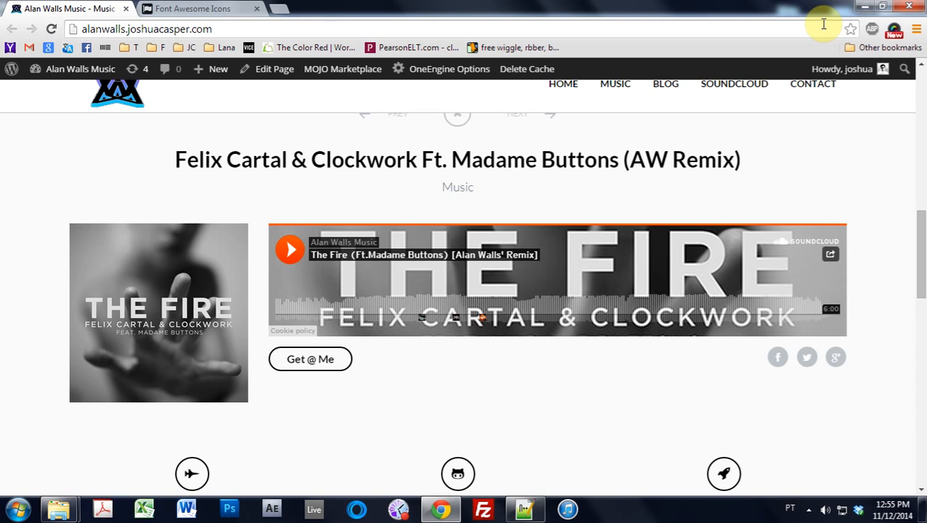
{"action": "mouse_move", "coordinate": [690, 57]}
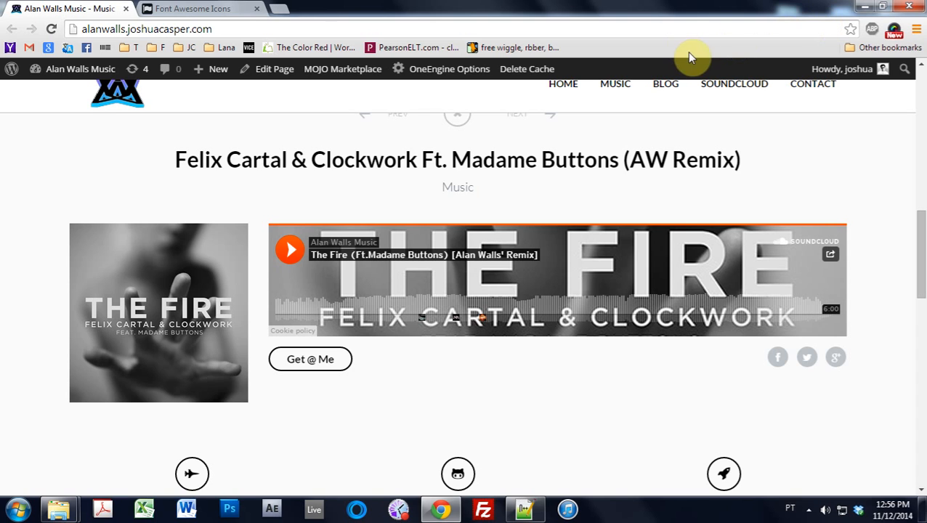
{"action": "mouse_move", "coordinate": [660, 201]}
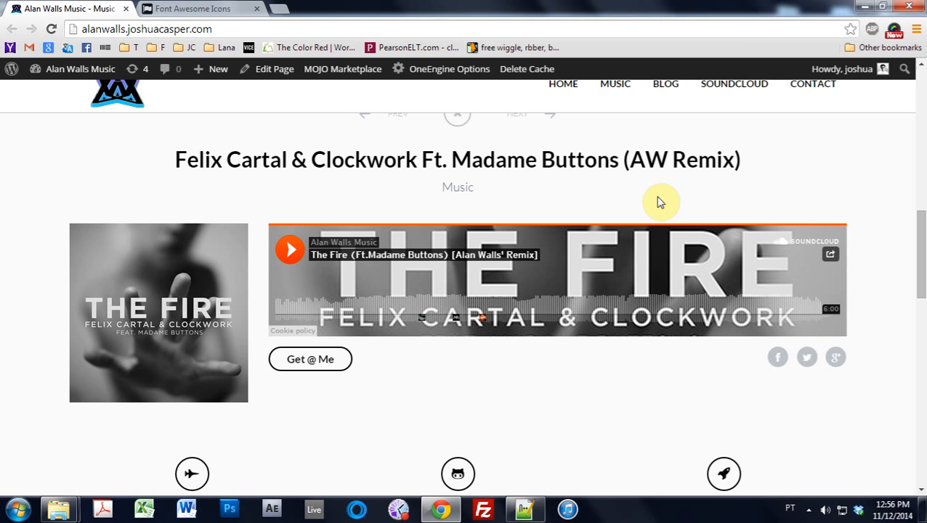
{"action": "mouse_move", "coordinate": [657, 202]}
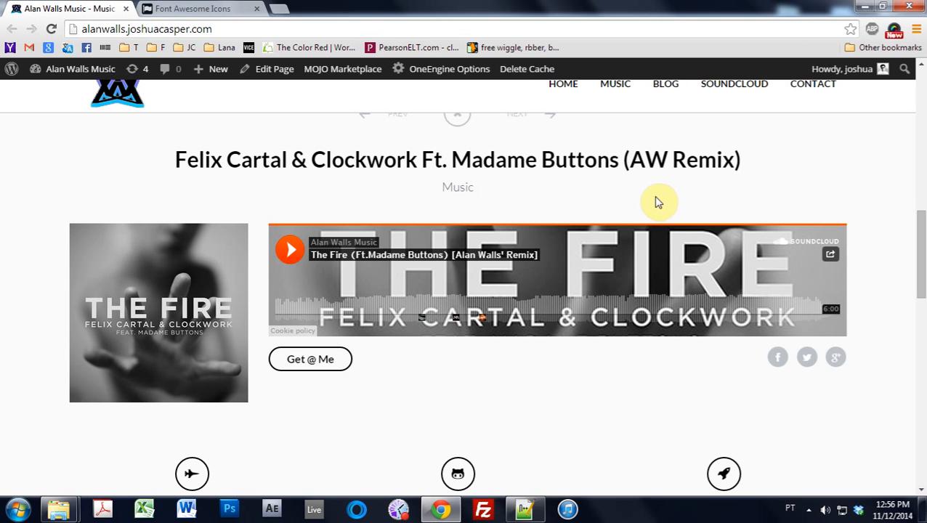
{"action": "mouse_move", "coordinate": [343, 370]}
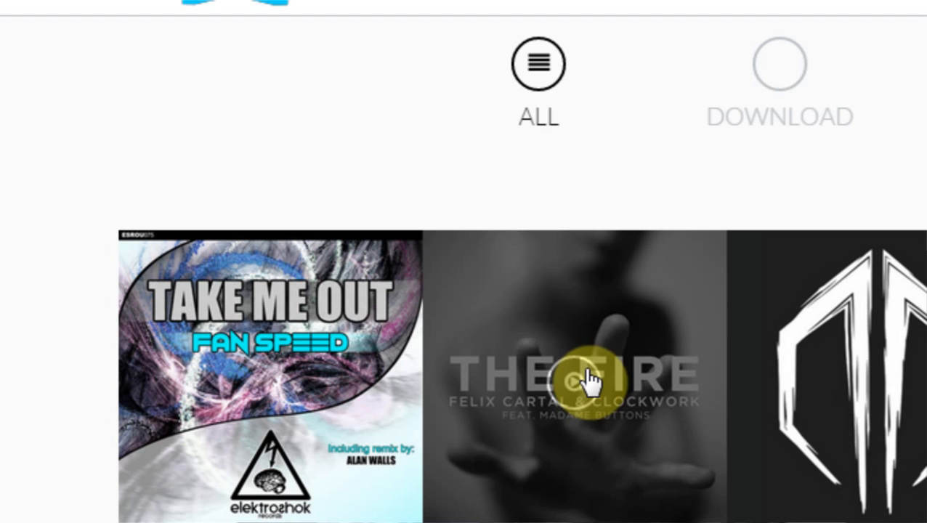
Inspect The Fire thumbnail's hover icon to reveal its fa fa-play-circle-o class.
{"action": "right_click", "coordinate": [589, 378]}
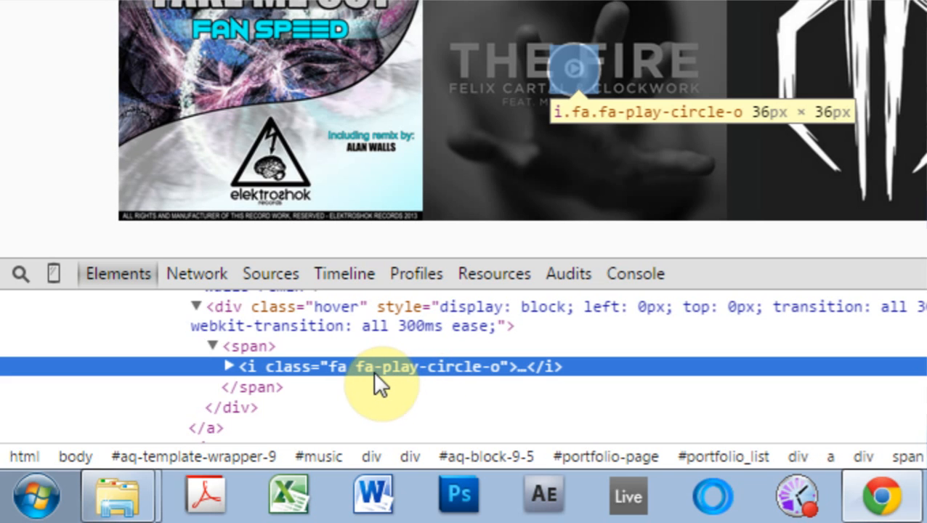
{"action": "mouse_move", "coordinate": [497, 381]}
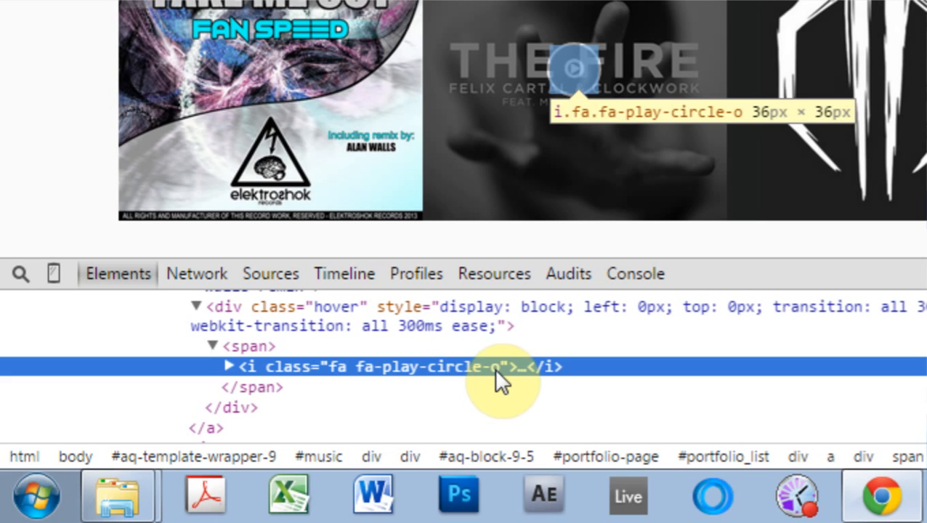
{"action": "mouse_move", "coordinate": [473, 378]}
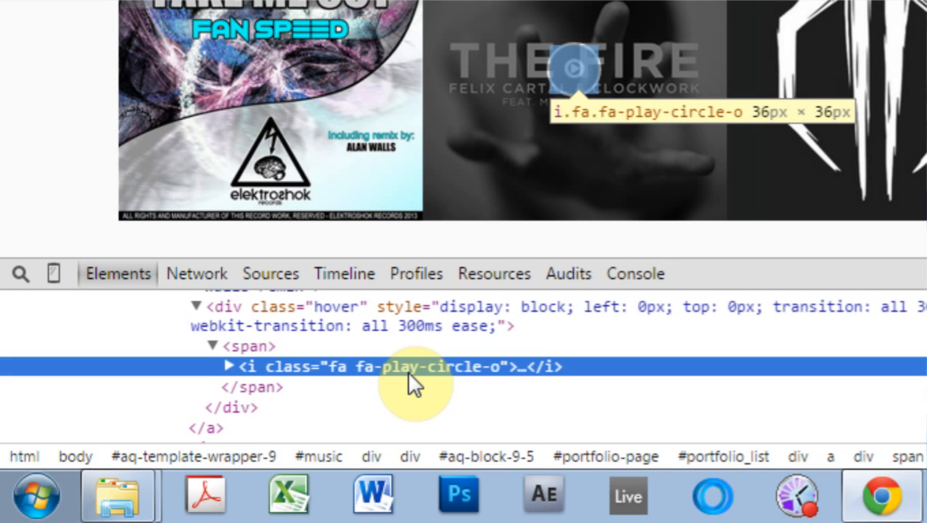
{"action": "left_click", "coordinate": [378, 17]}
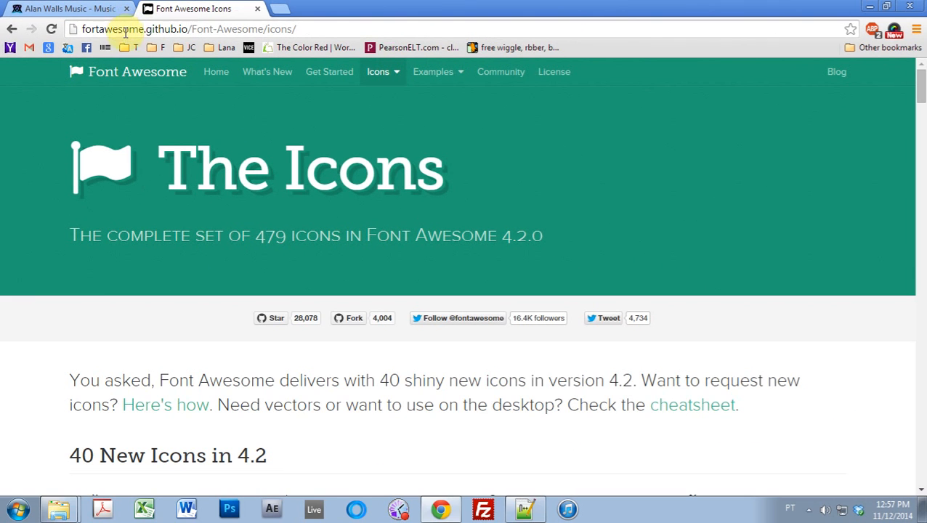
{"action": "mouse_move", "coordinate": [761, 59]}
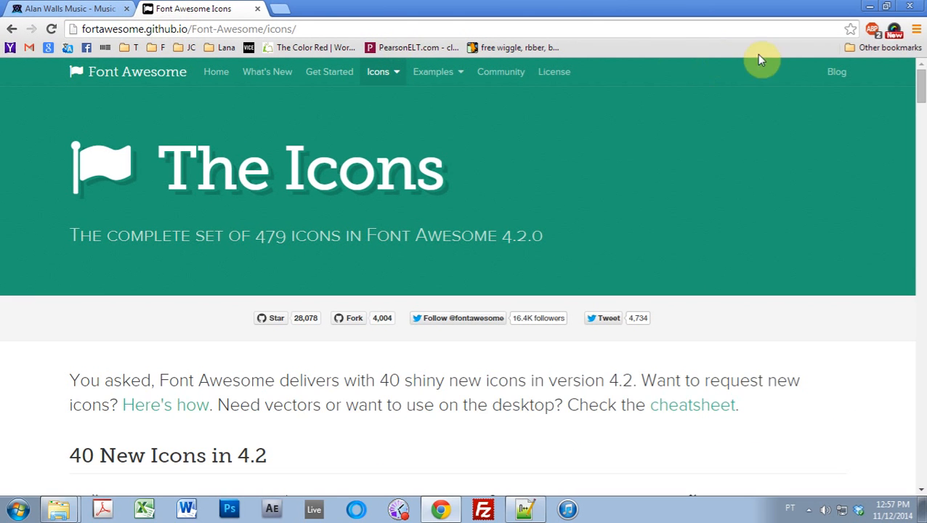
Scroll through Font Awesome's icon list to browse the class names.
{"action": "scroll", "scroll_direction": "down", "scroll_amount": 3}
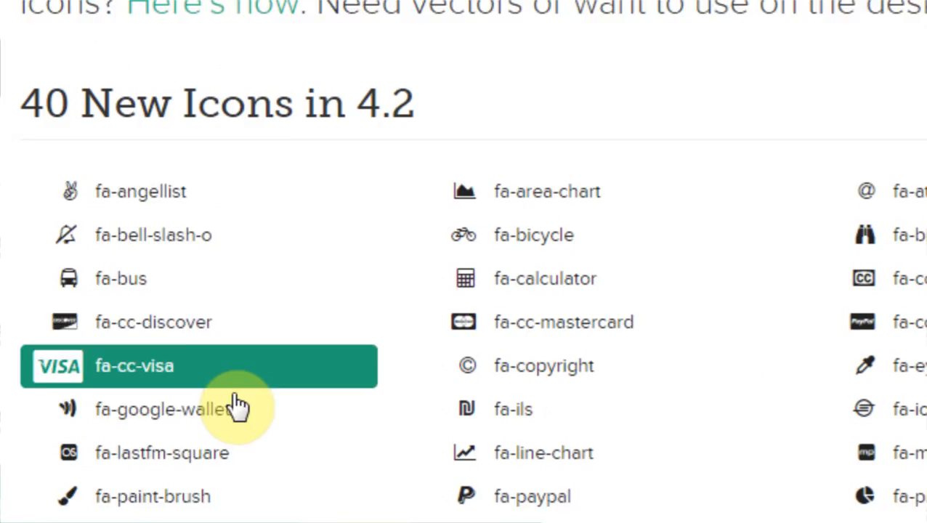
{"action": "scroll", "scroll_direction": "down", "scroll_amount": 3}
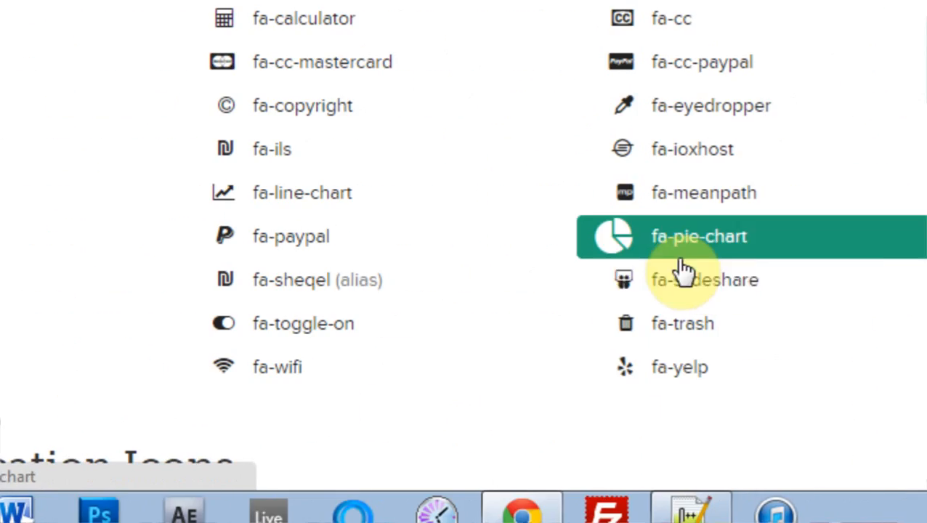
{"action": "scroll", "scroll_direction": "down", "scroll_amount": 3}
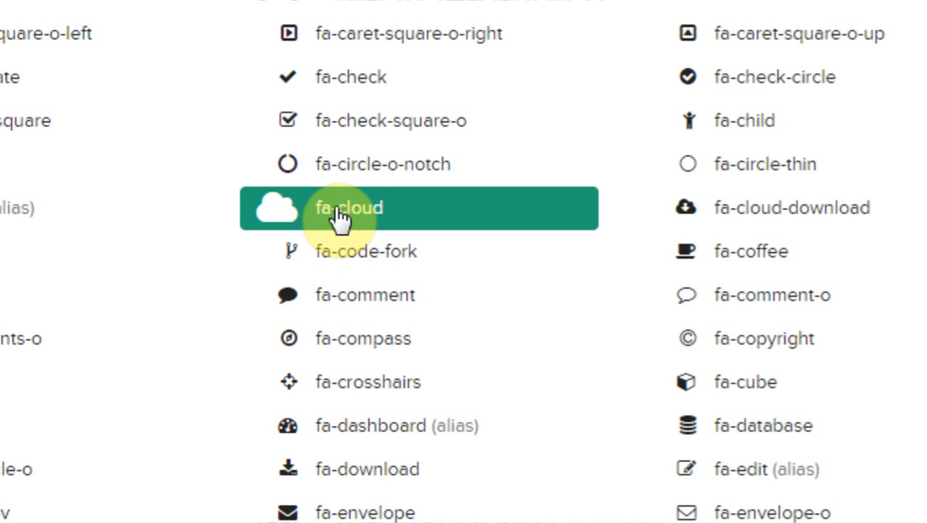
{"action": "scroll", "scroll_direction": "down", "scroll_amount": 3}
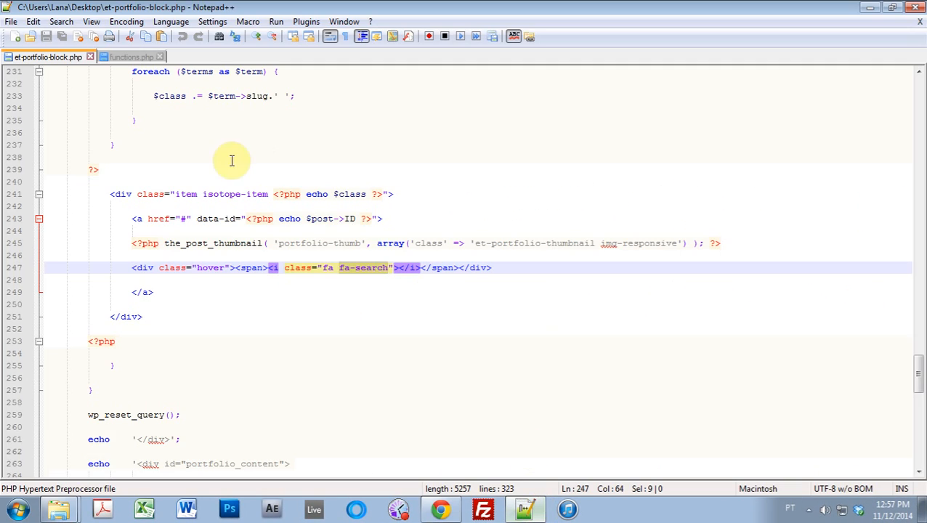
{"action": "mouse_move", "coordinate": [572, 93]}
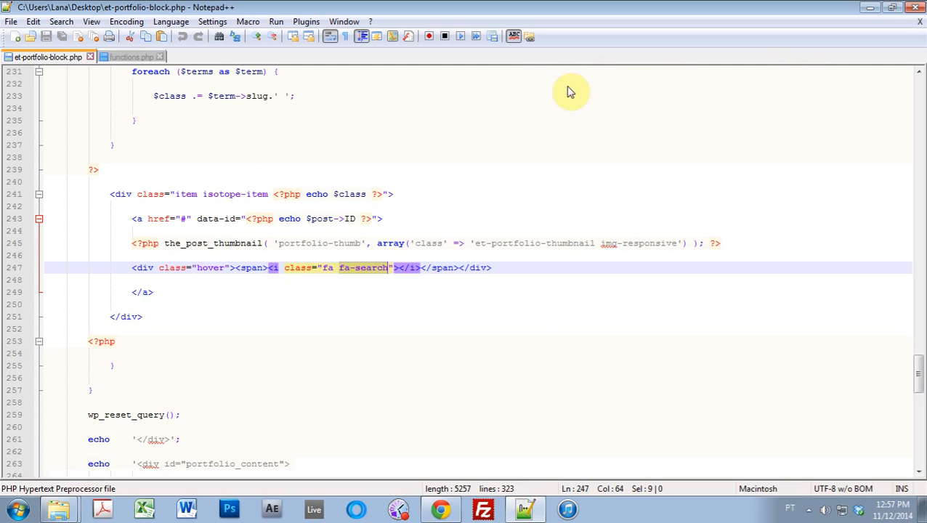
Change the hover icon class from fa-search to fa-play-circle-o and save et-portfolio-block.php.
{"action": "key", "text": "Ctrl+f"}
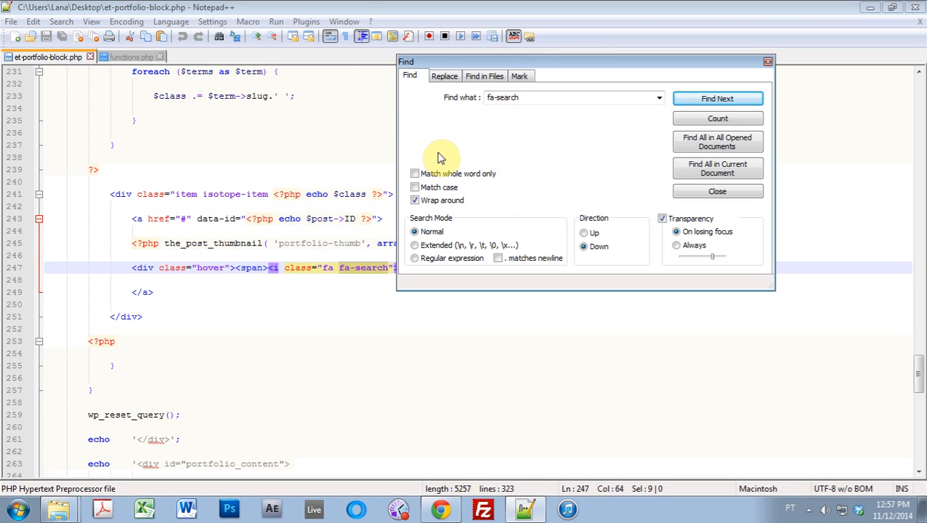
{"action": "mouse_move", "coordinate": [123, 92]}
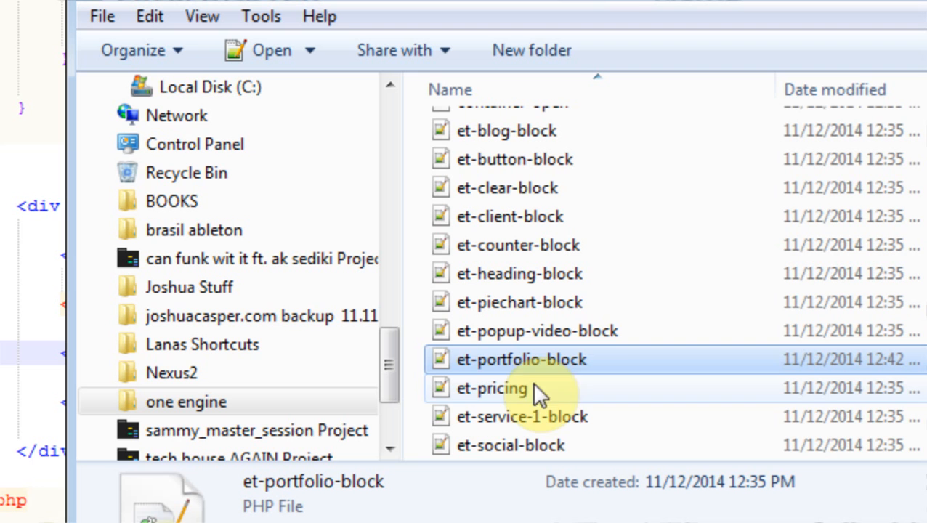
{"action": "mouse_move", "coordinate": [567, 374]}
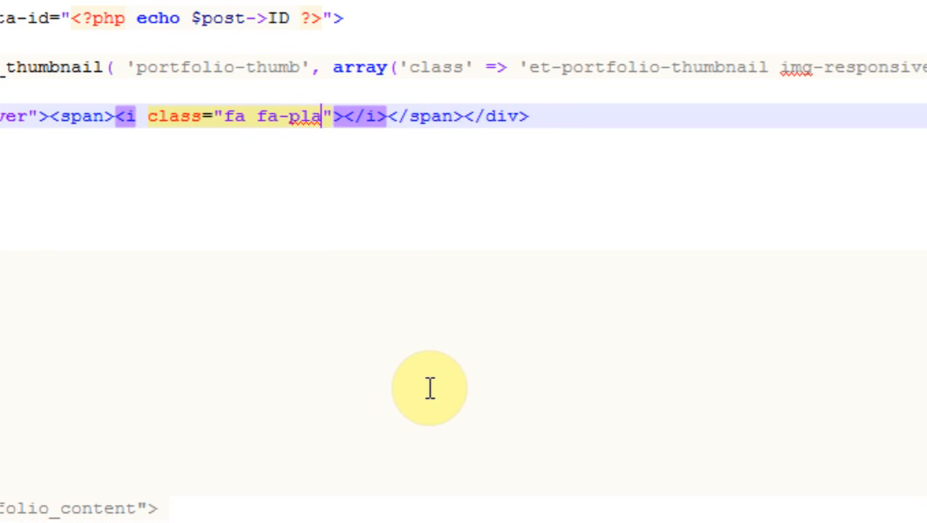
{"action": "type", "text": "y-c"}
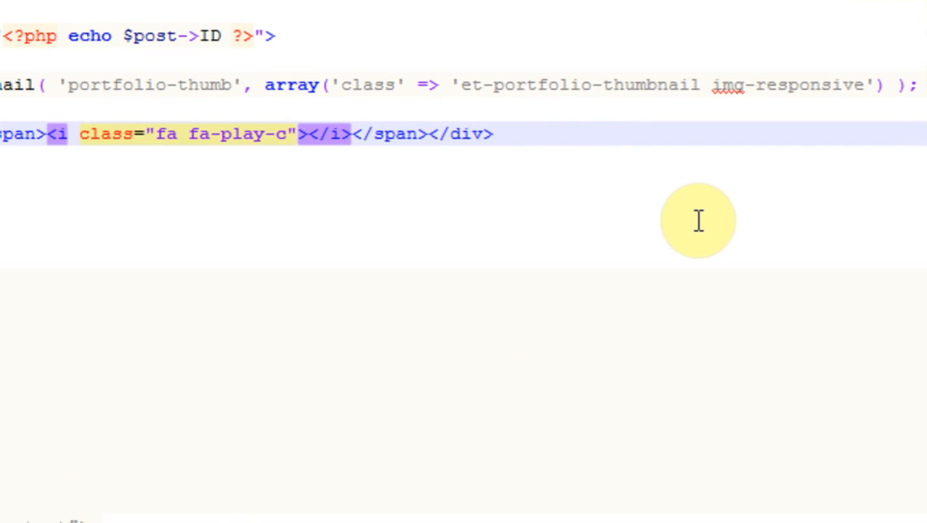
{"action": "type", "text": "ircle-o"}
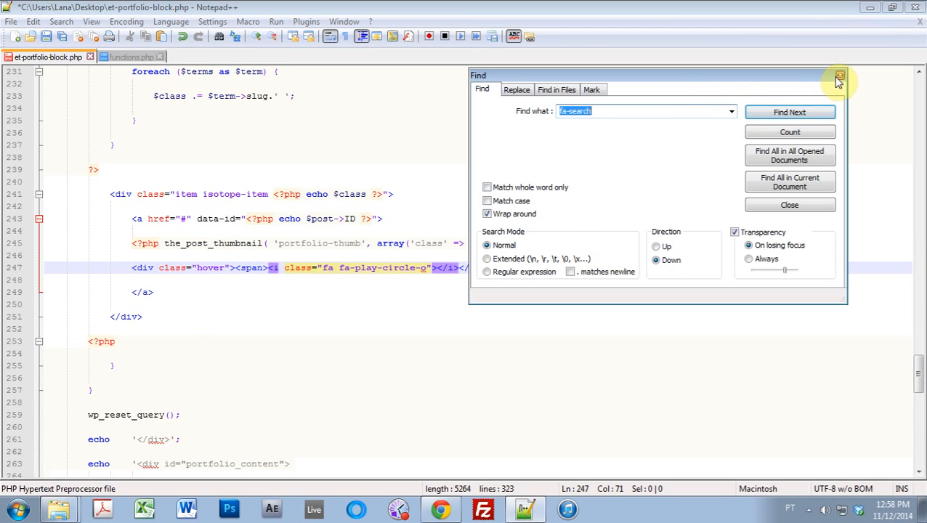
{"action": "left_click", "coordinate": [11, 21]}
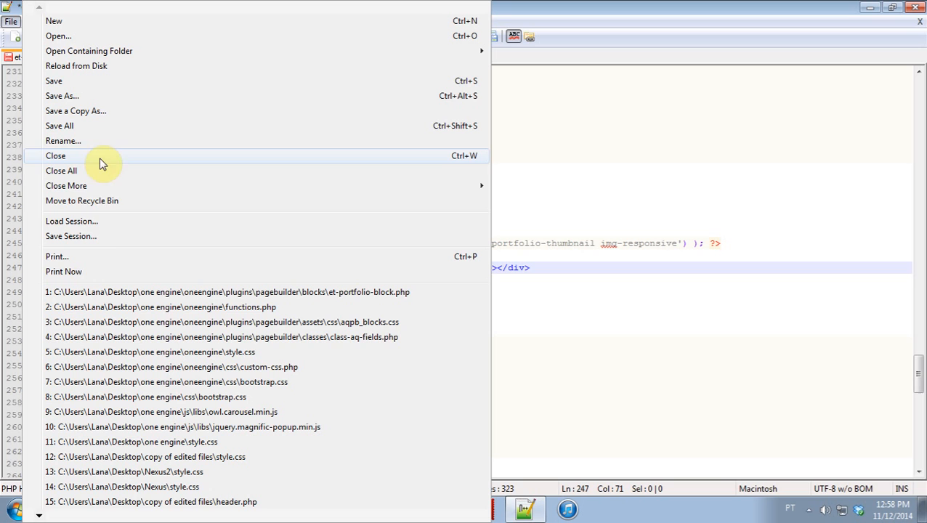
{"action": "mouse_move", "coordinate": [76, 80]}
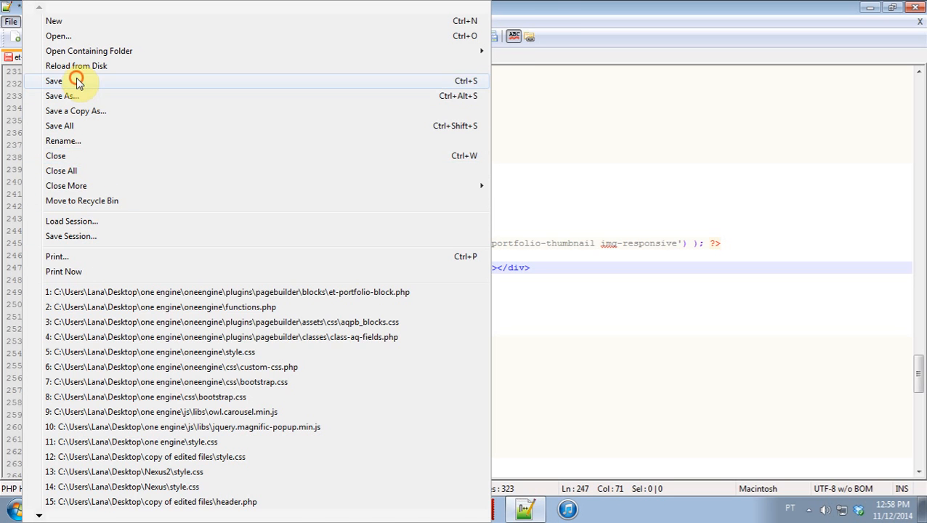
{"action": "left_click", "coordinate": [54, 80]}
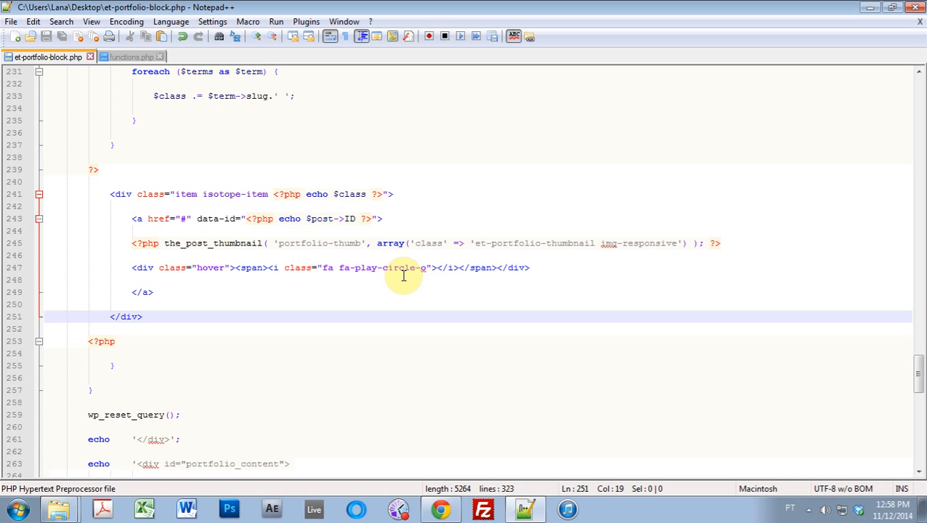
{"action": "mouse_move", "coordinate": [386, 259]}
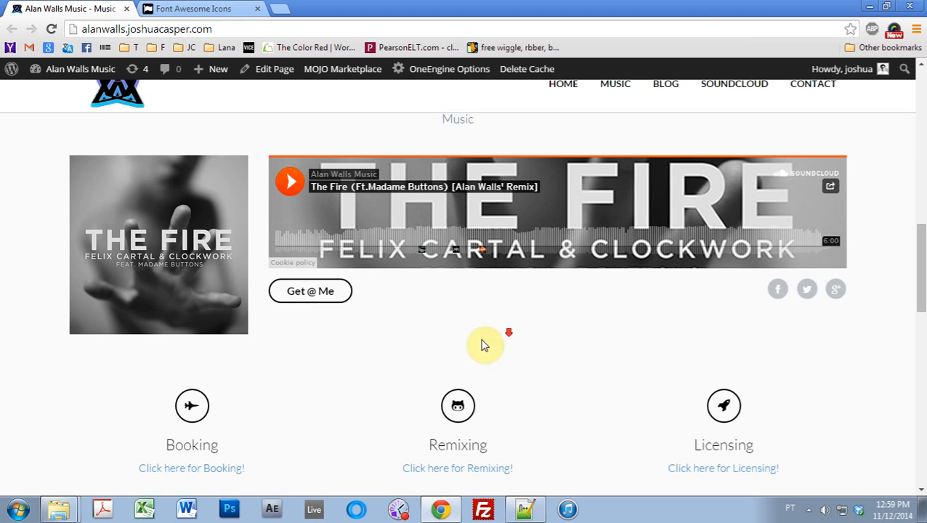
{"action": "mouse_move", "coordinate": [325, 295]}
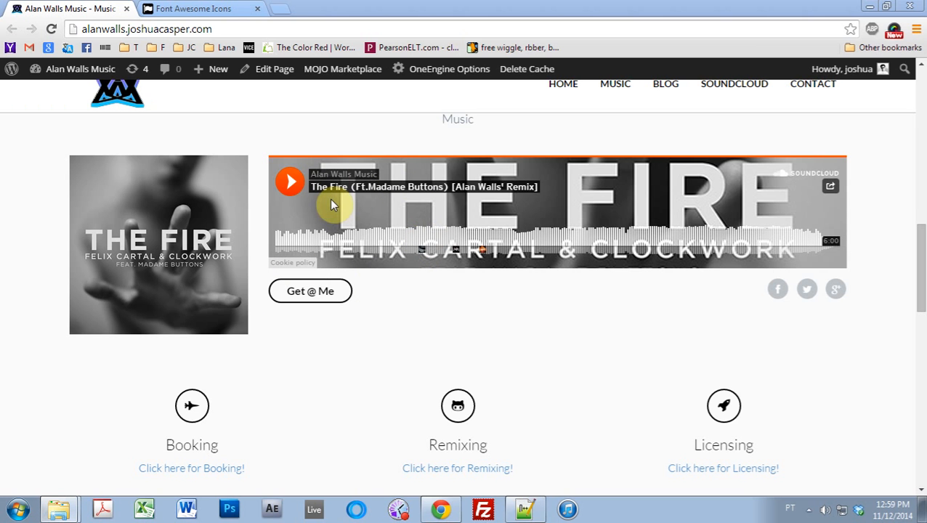
Browse Explorer to functions in the oneengine theme folder, then return to Notepad++.
{"action": "left_click", "coordinate": [60, 509]}
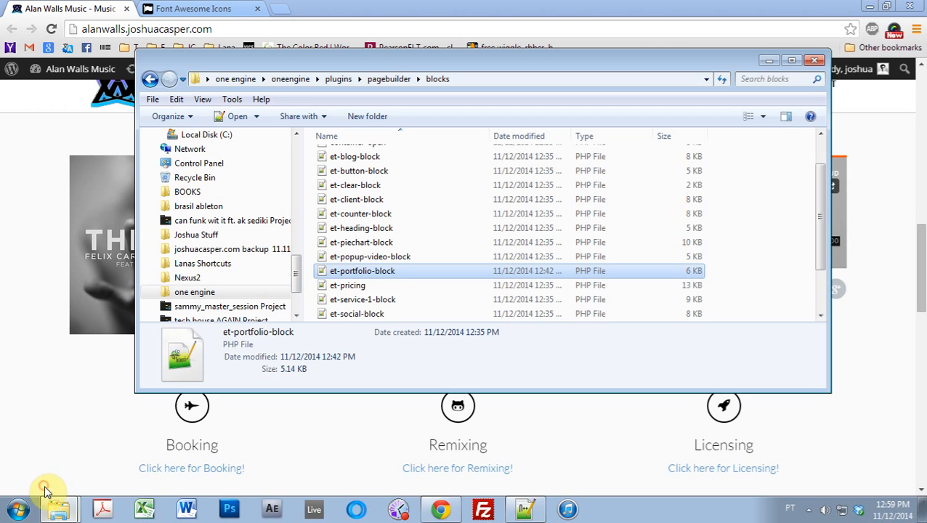
{"action": "left_click", "coordinate": [290, 79]}
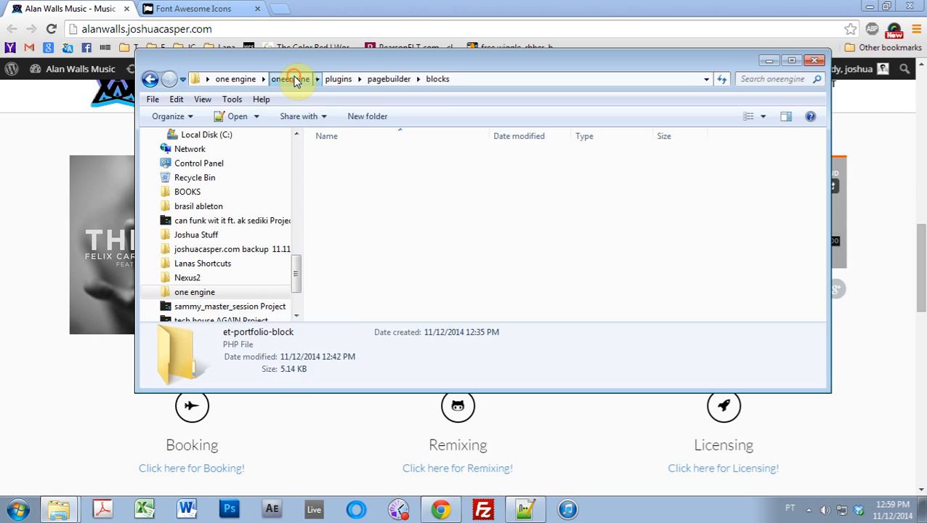
{"action": "left_click", "coordinate": [291, 78]}
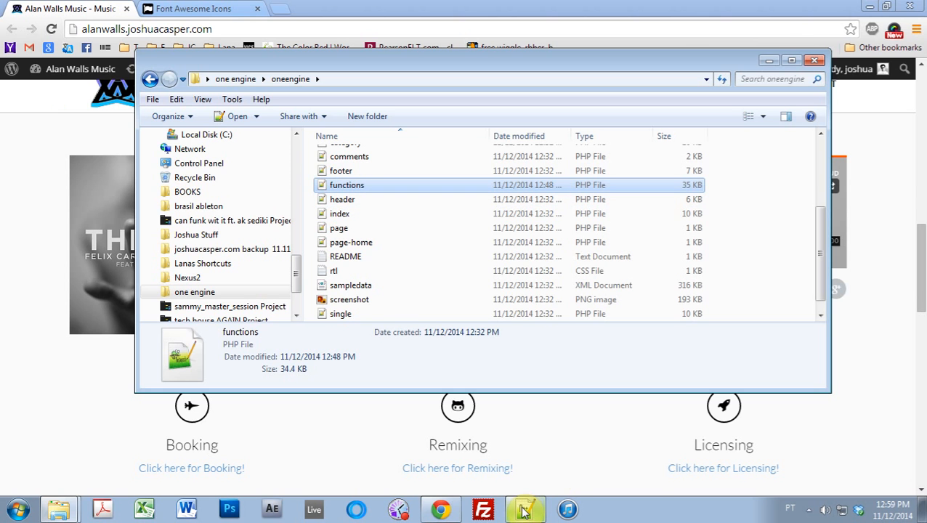
{"action": "left_click", "coordinate": [524, 509]}
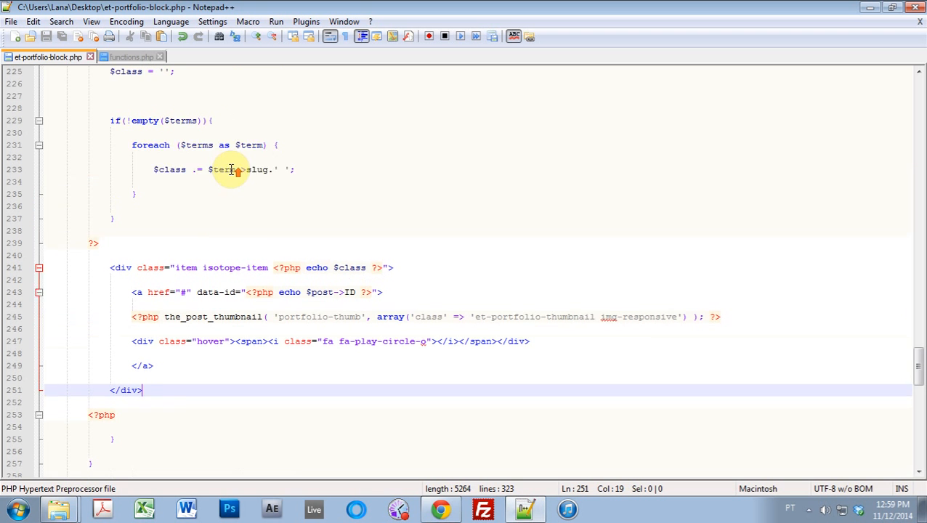
In functions.php, search for 'get in touch' and jump to its first occurrence.
{"action": "left_click", "coordinate": [131, 57]}
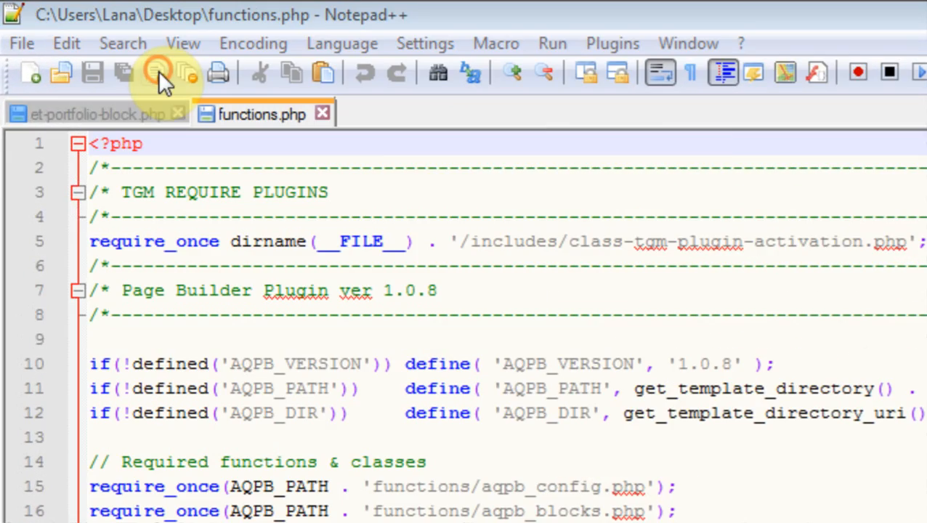
{"action": "left_click", "coordinate": [158, 72]}
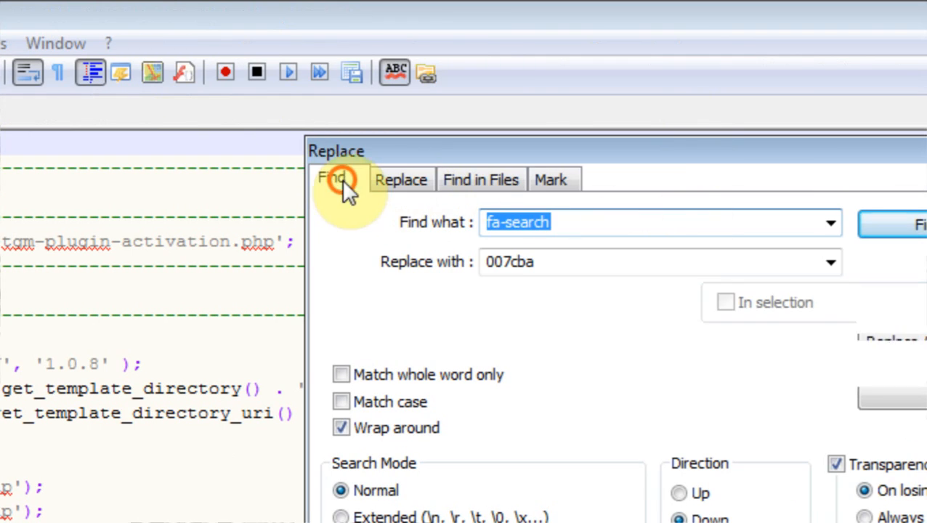
{"action": "left_click", "coordinate": [331, 180]}
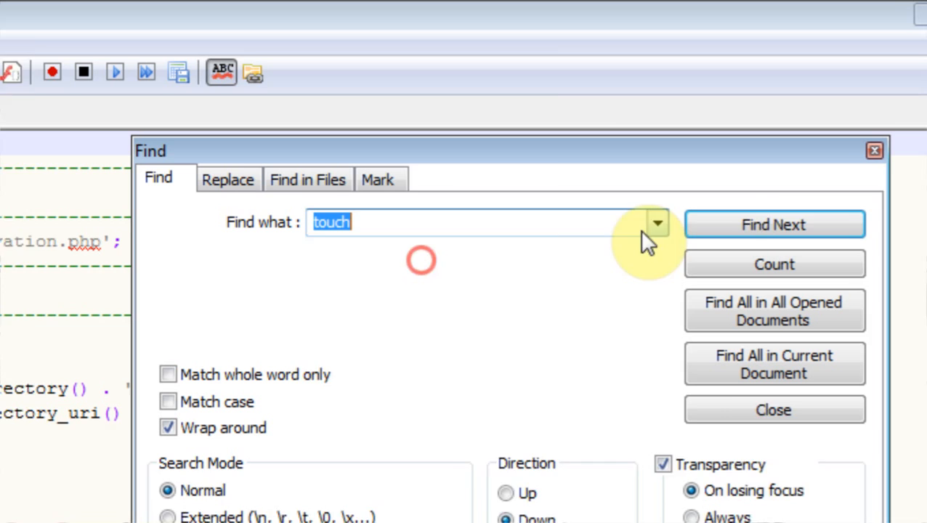
{"action": "type", "text": "get in"}
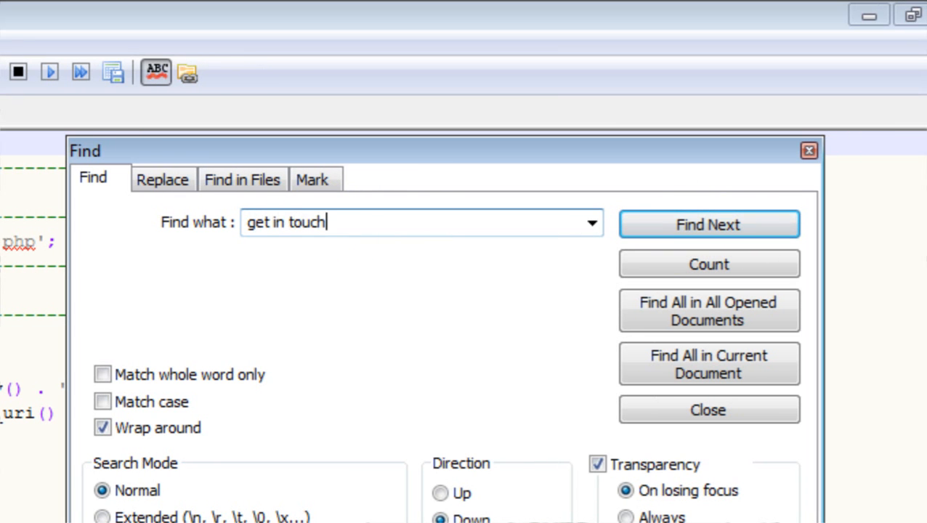
{"action": "left_click", "coordinate": [708, 224]}
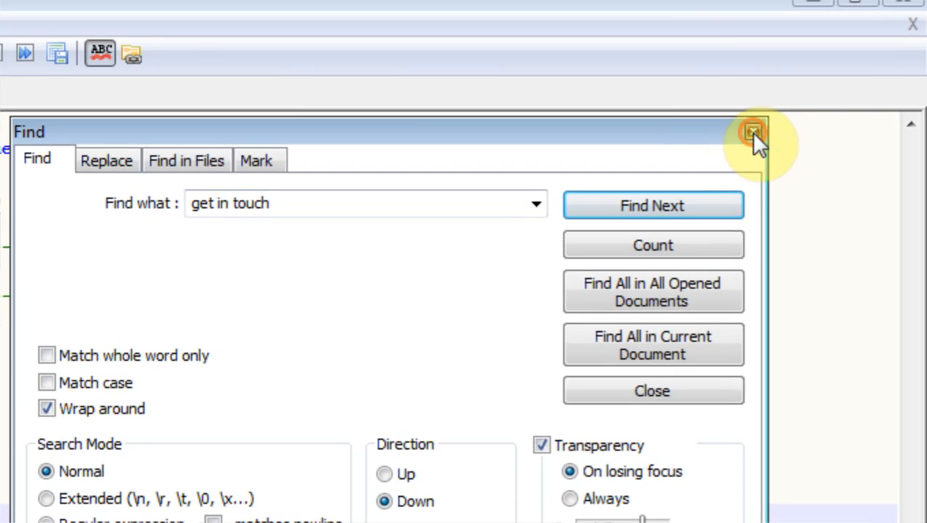
{"action": "left_click", "coordinate": [752, 133]}
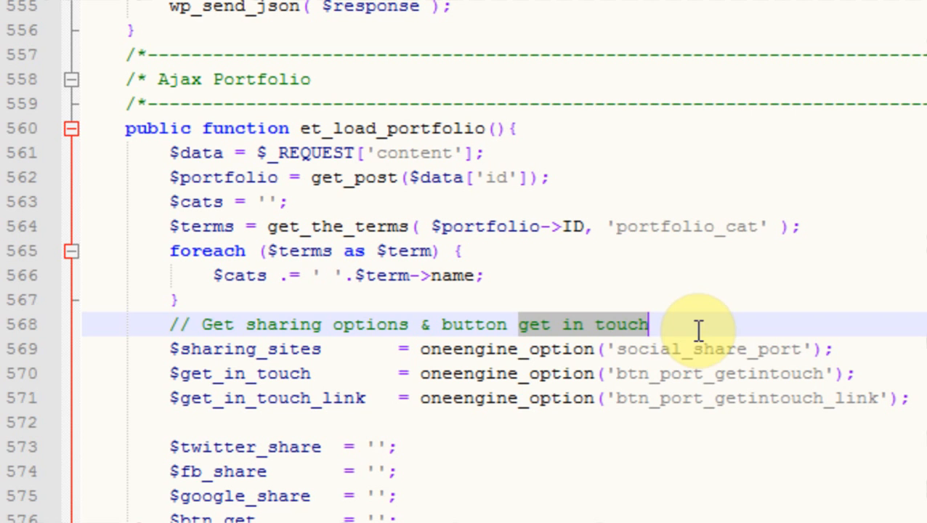
Relabel the button string on line 578 from 'Get In Touch' to 'Get @ Me'.
{"action": "scroll", "scroll_direction": "down", "scroll_amount": 3}
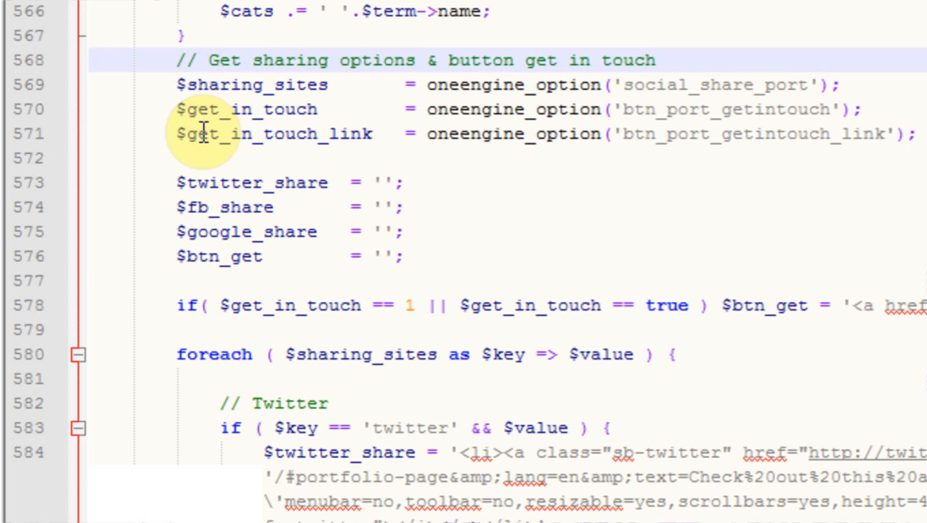
{"action": "double_click", "coordinate": [276, 134]}
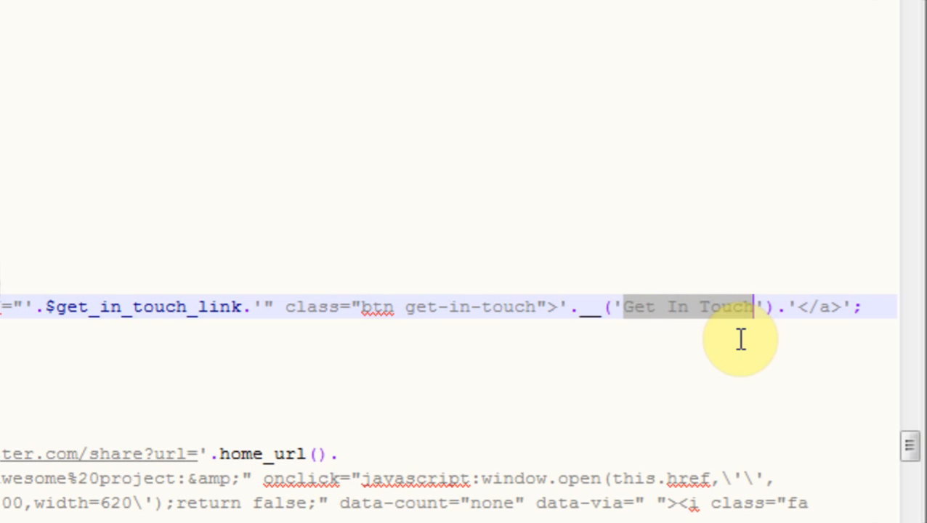
{"action": "type", "text": "@"}
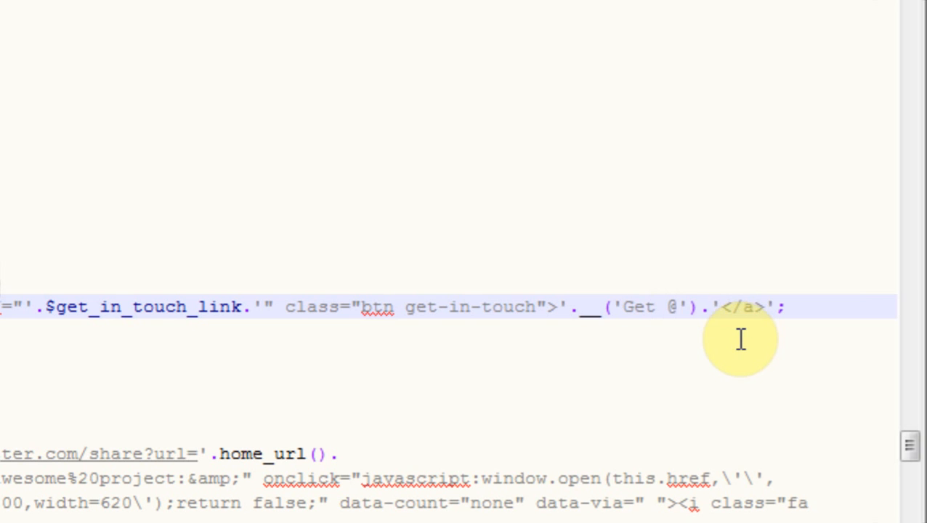
{"action": "type", "text": "Me"}
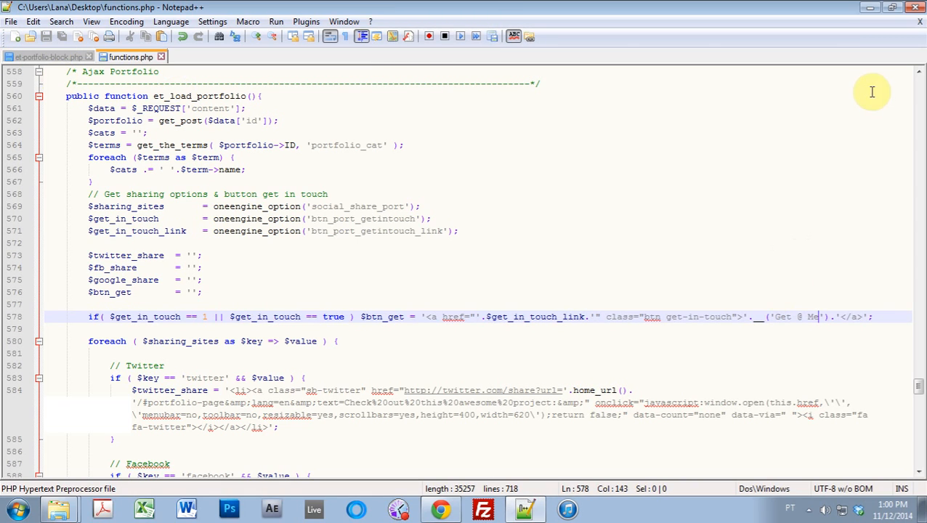
{"action": "mouse_move", "coordinate": [441, 509]}
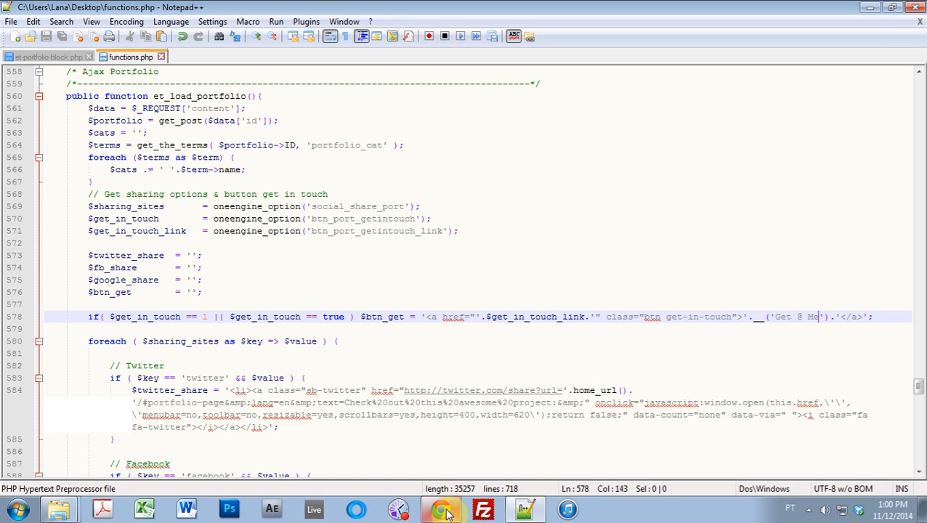
Switch to Google Chrome to check the site.
{"action": "left_click", "coordinate": [441, 508]}
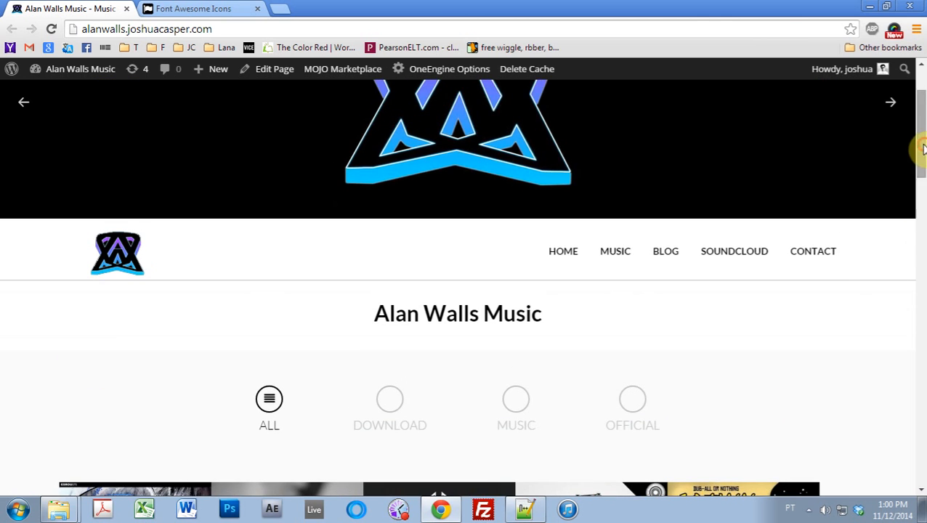
{"action": "mouse_move", "coordinate": [813, 251]}
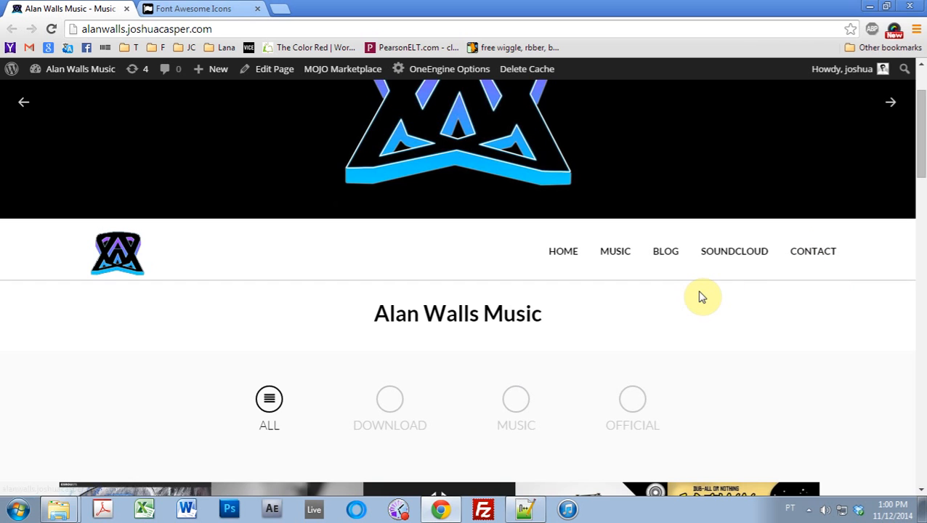
{"action": "mouse_move", "coordinate": [696, 328]}
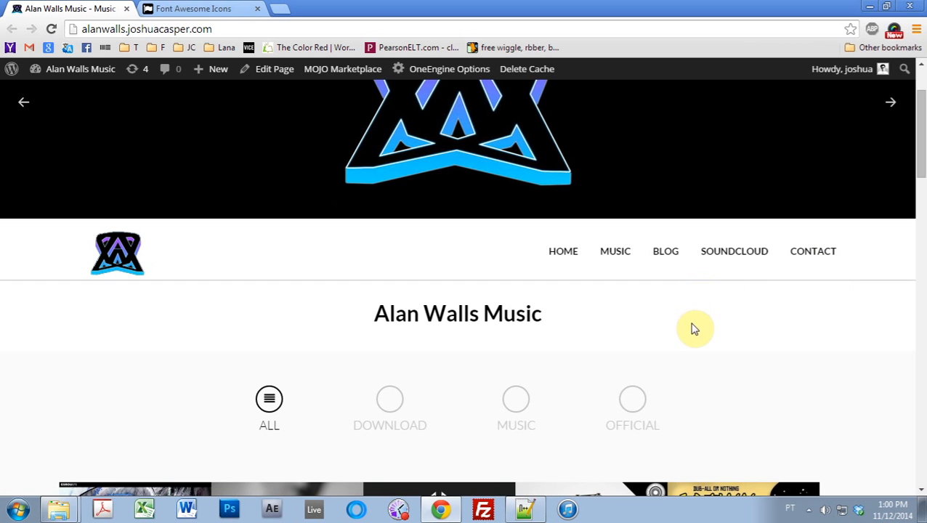